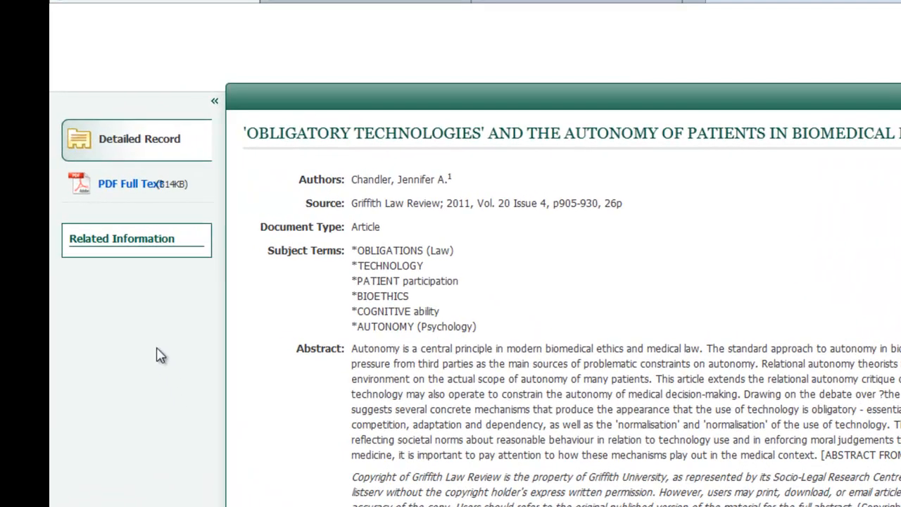
pyautogui.moveTo(148, 352)
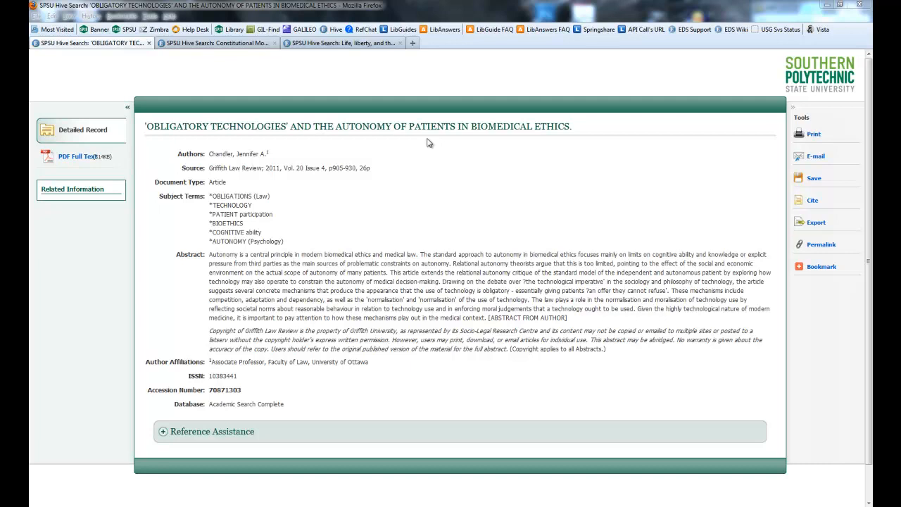
pyautogui.moveTo(552, 130)
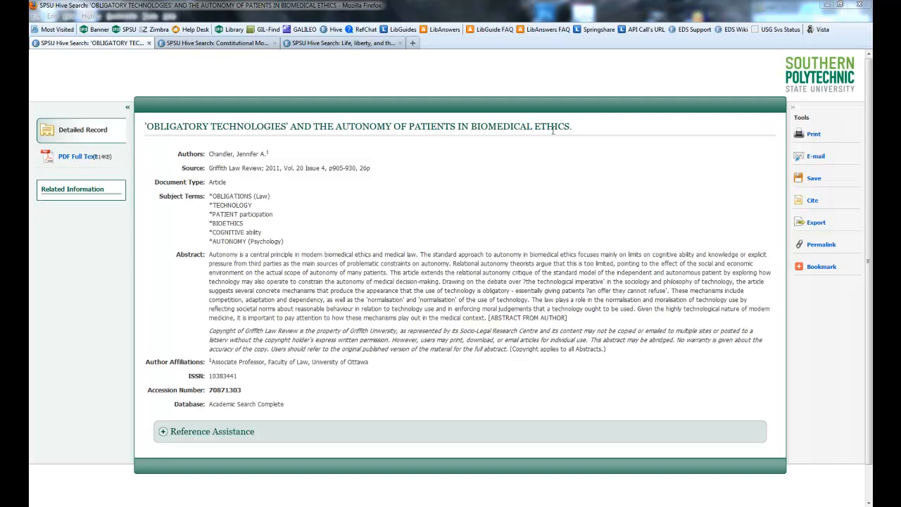
pyautogui.moveTo(248, 178)
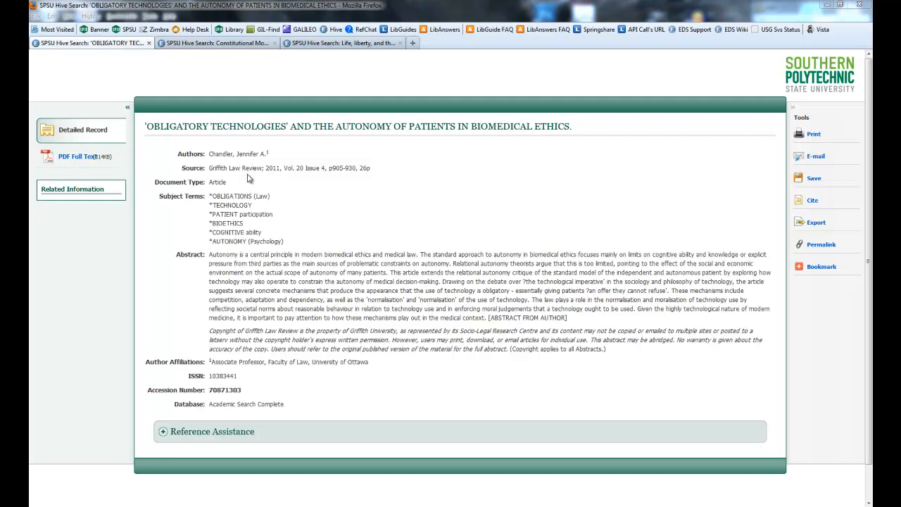
pyautogui.moveTo(266, 180)
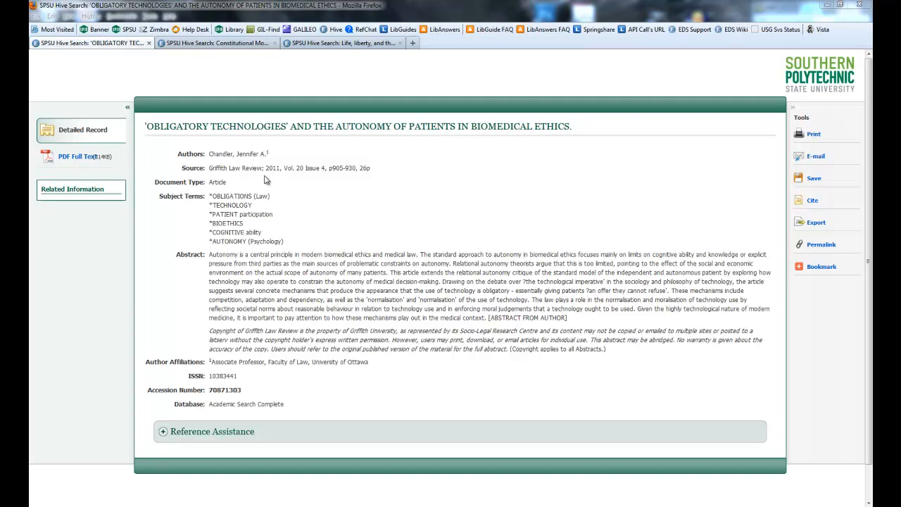
pyautogui.moveTo(335, 186)
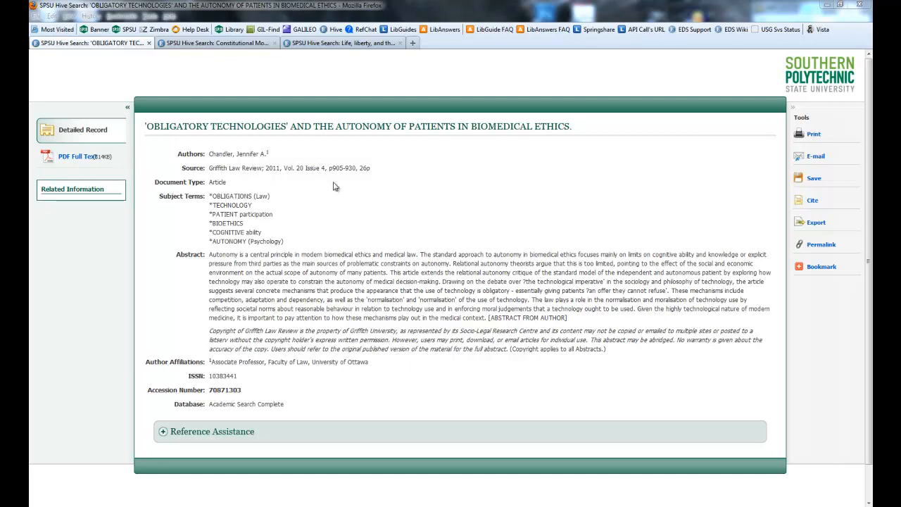
pyautogui.moveTo(238, 188)
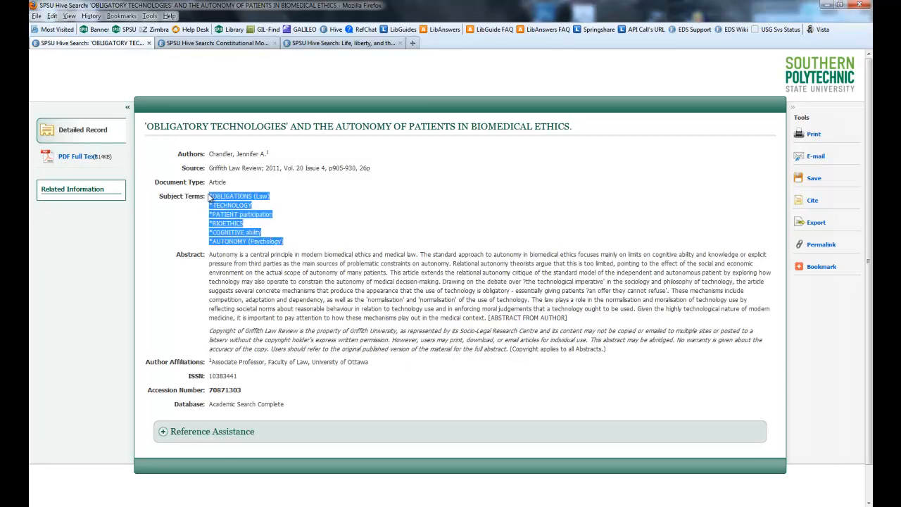
pyautogui.moveTo(423, 248)
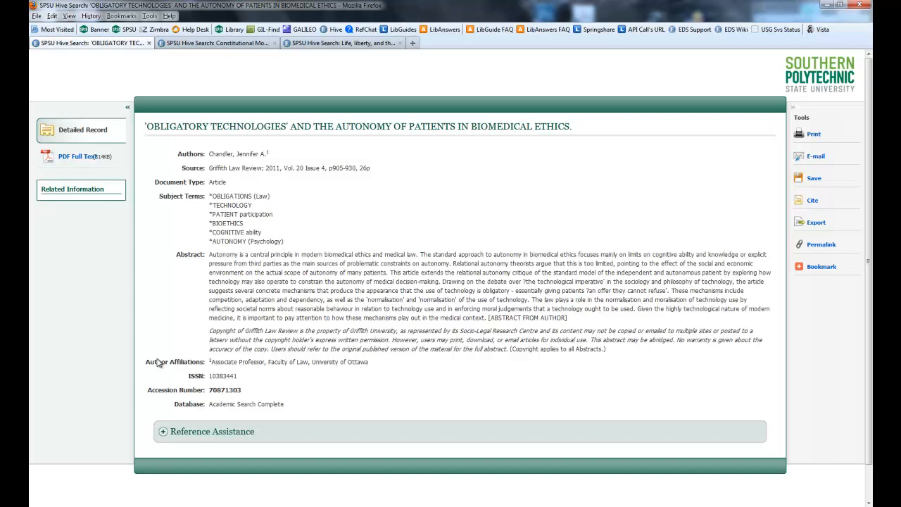
pyautogui.moveTo(162, 360)
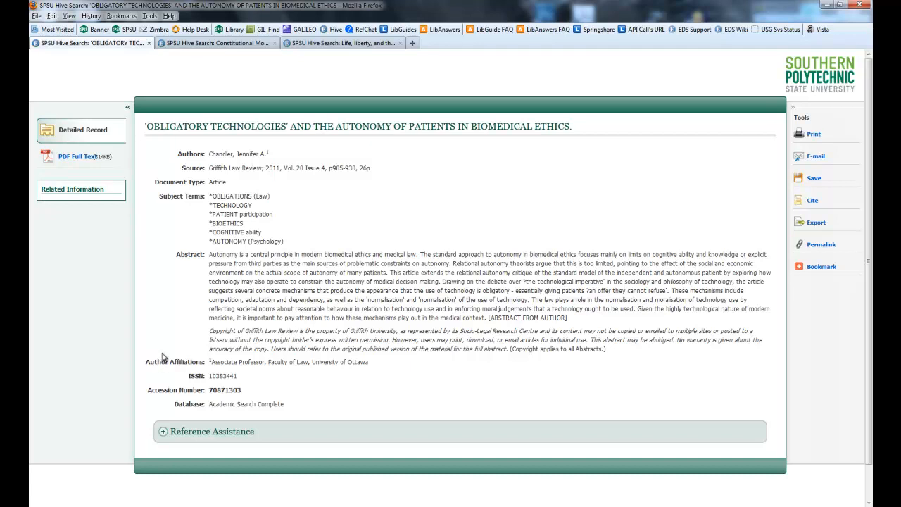
pyautogui.moveTo(303, 411)
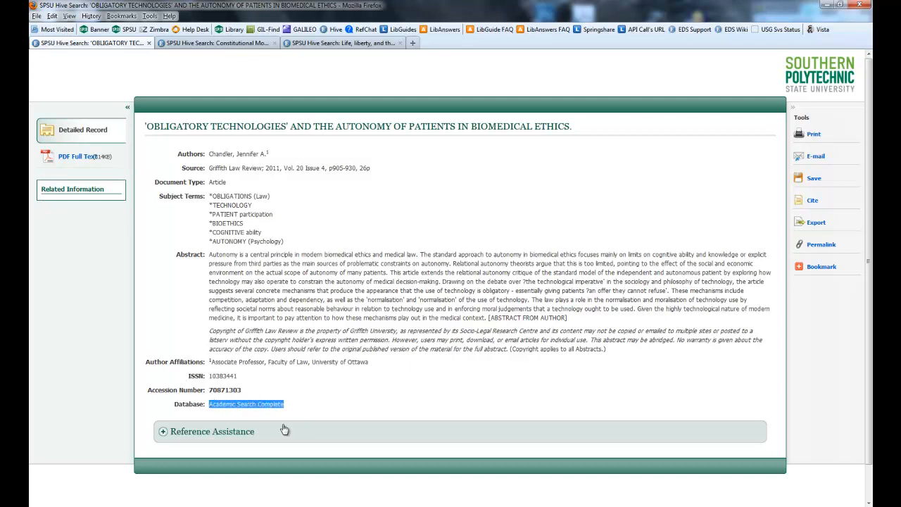
pyautogui.moveTo(341, 412)
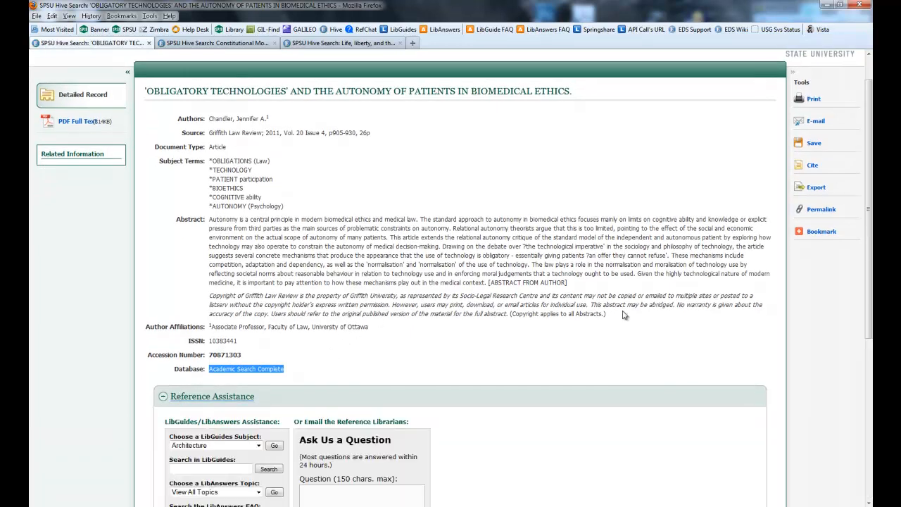
# Scroll down to the Reference Assistance section with LibGuides, Ask Us a Question and librarian chat
pyautogui.scroll(-3)
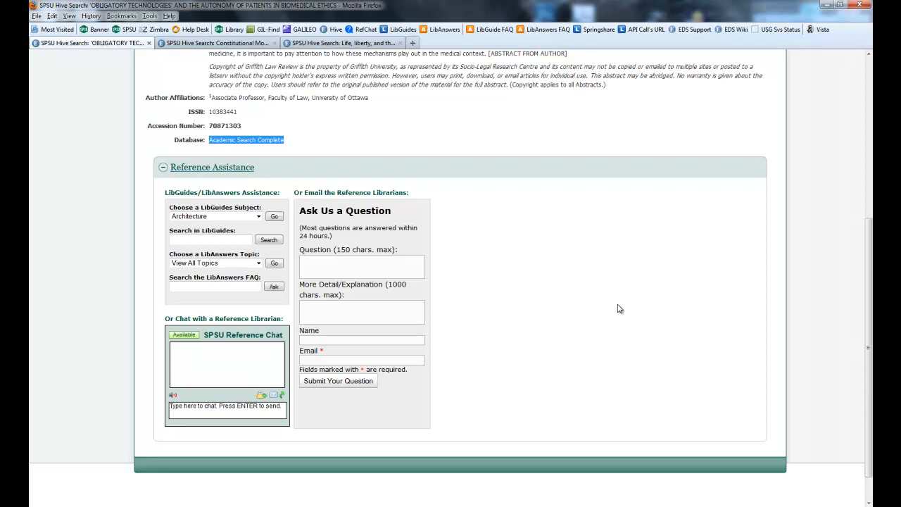
pyautogui.moveTo(259, 217)
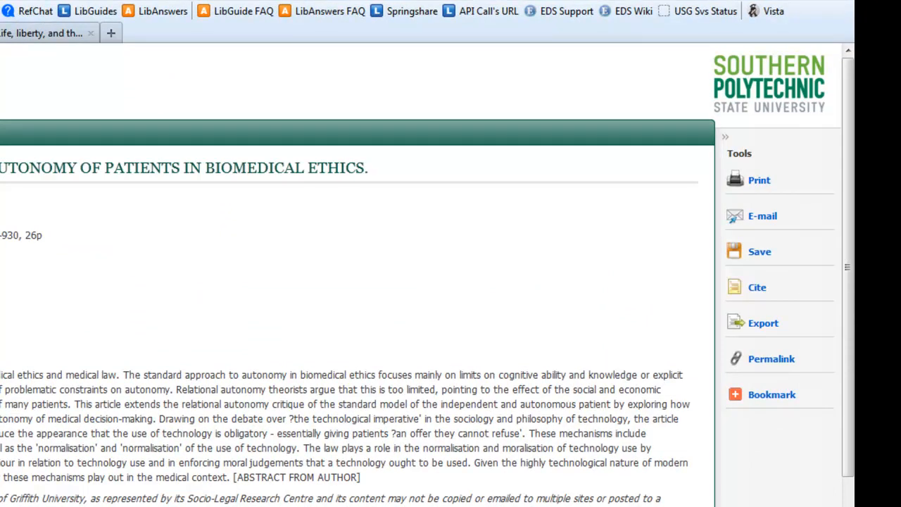
pyautogui.moveTo(803, 148)
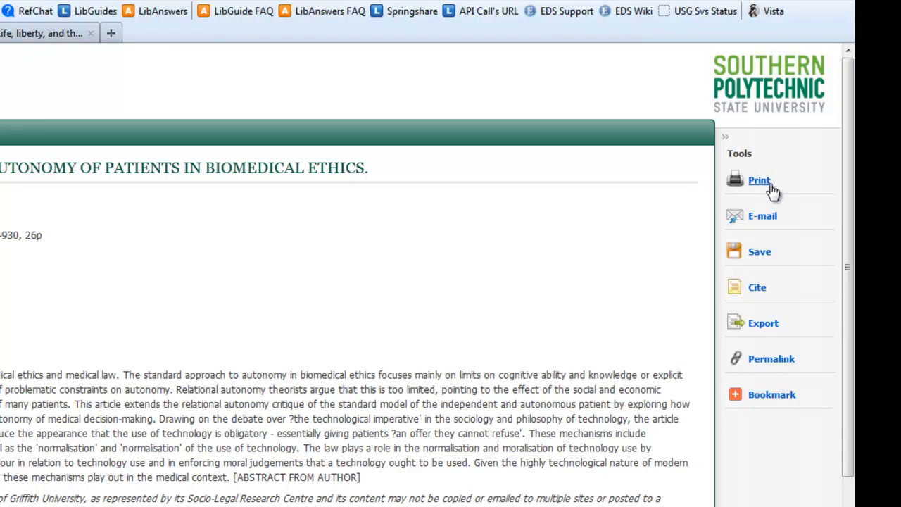
pyautogui.moveTo(259, 236)
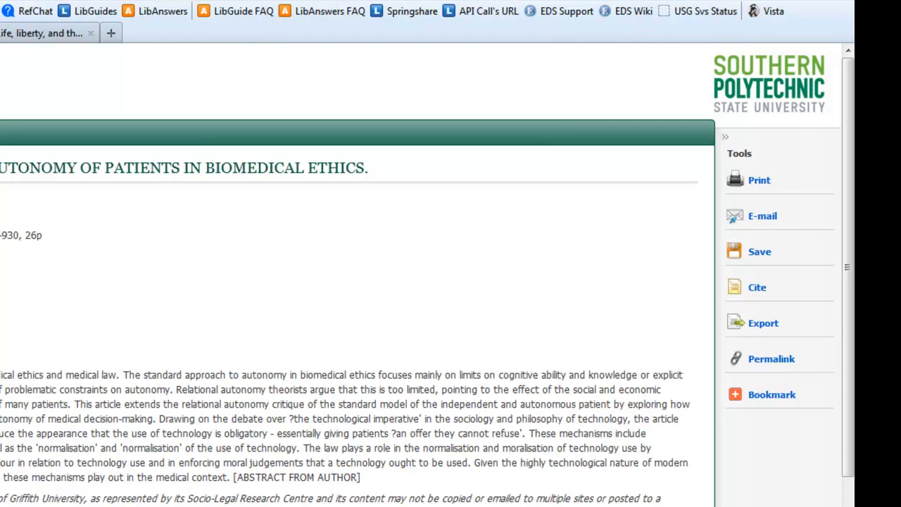
pyautogui.moveTo(298, 312)
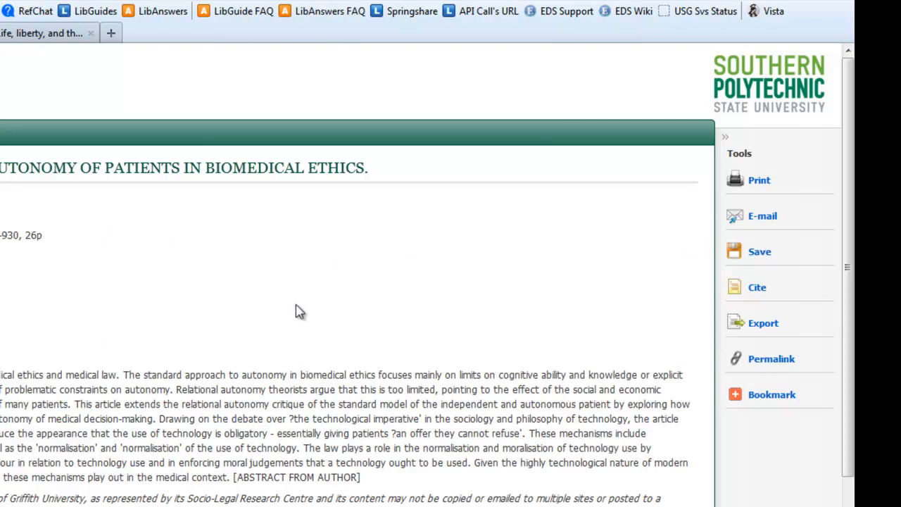
pyautogui.moveTo(549, 248)
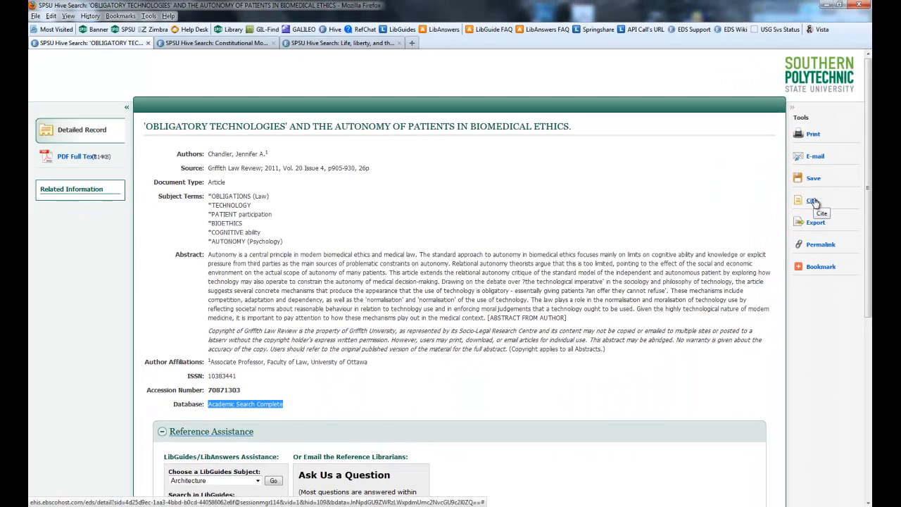
# Show the article's Cite panel and scroll through AMA, APA, Chicago, MLA and Vancouver formats
pyautogui.click(812, 200)
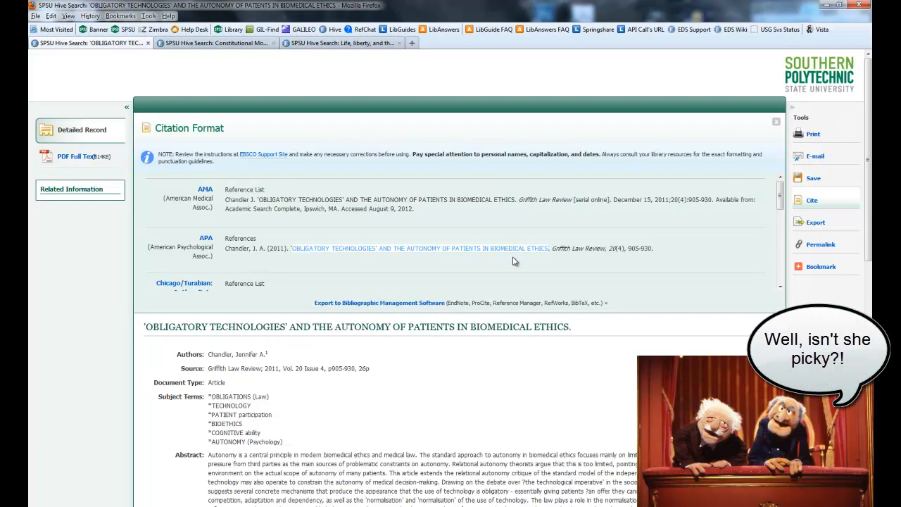
pyautogui.moveTo(513, 257)
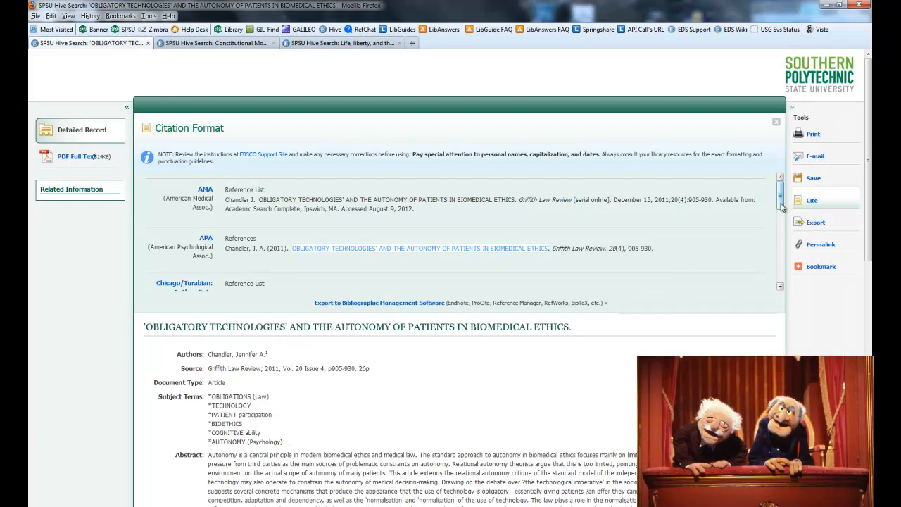
pyautogui.scroll(-3)
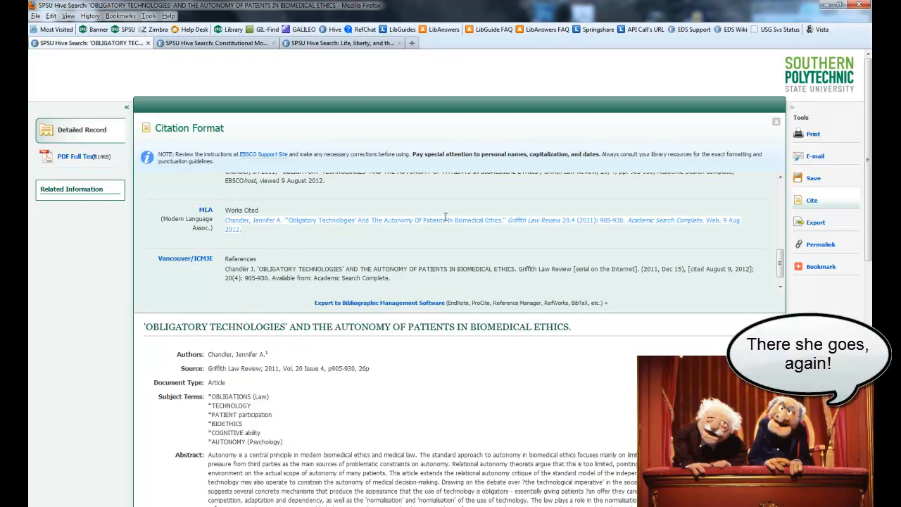
pyautogui.moveTo(280, 236)
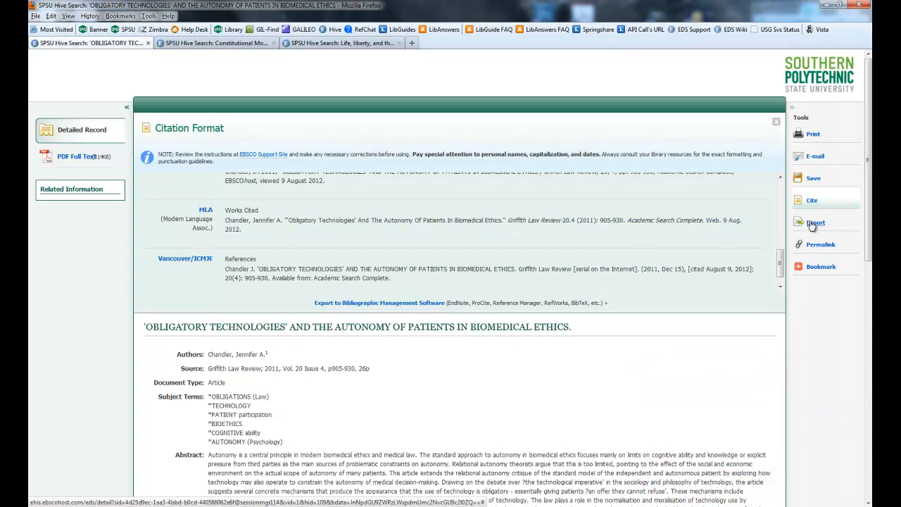
pyautogui.moveTo(815, 222)
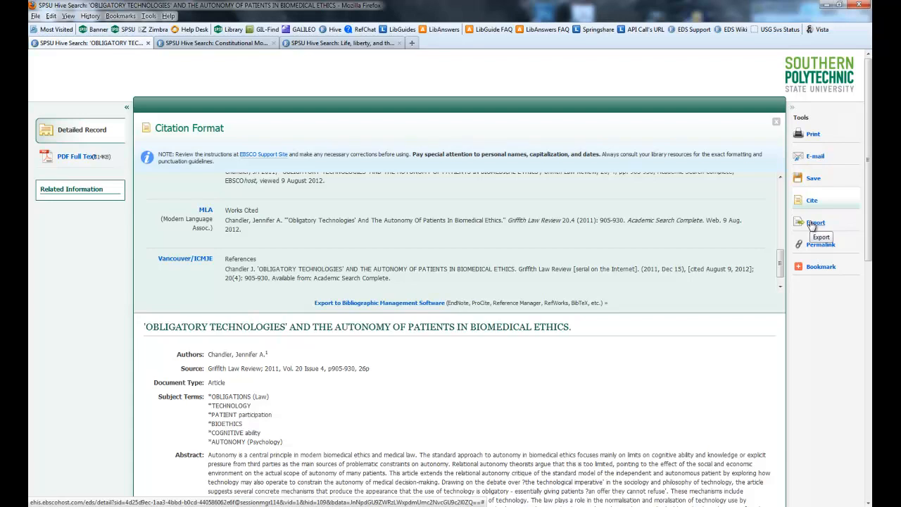
pyautogui.moveTo(821, 245)
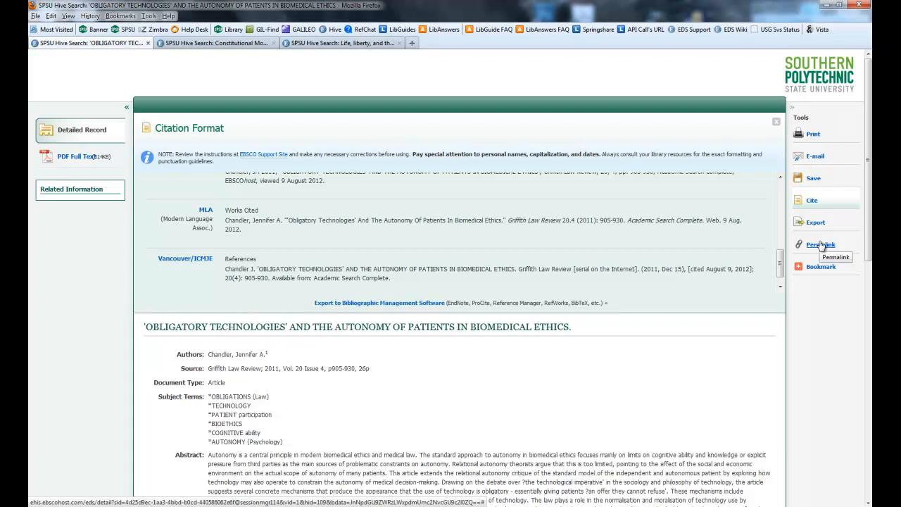
# Display the persistent Permalink URL box above the Obligatory Technologies article record
pyautogui.click(819, 246)
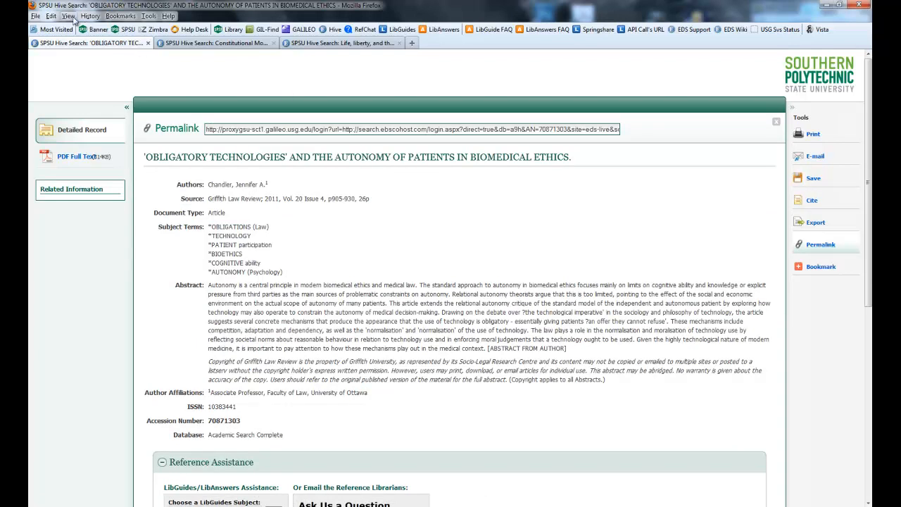
pyautogui.click(68, 15)
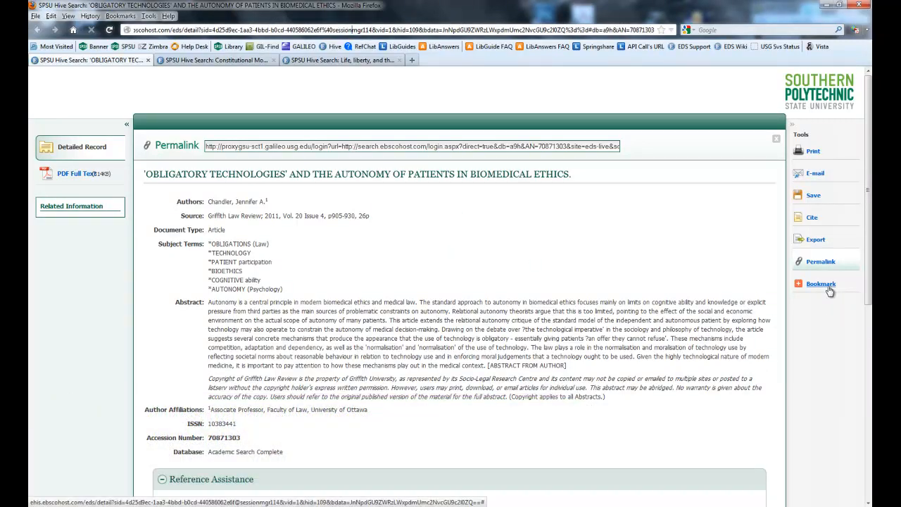
pyautogui.moveTo(822, 284)
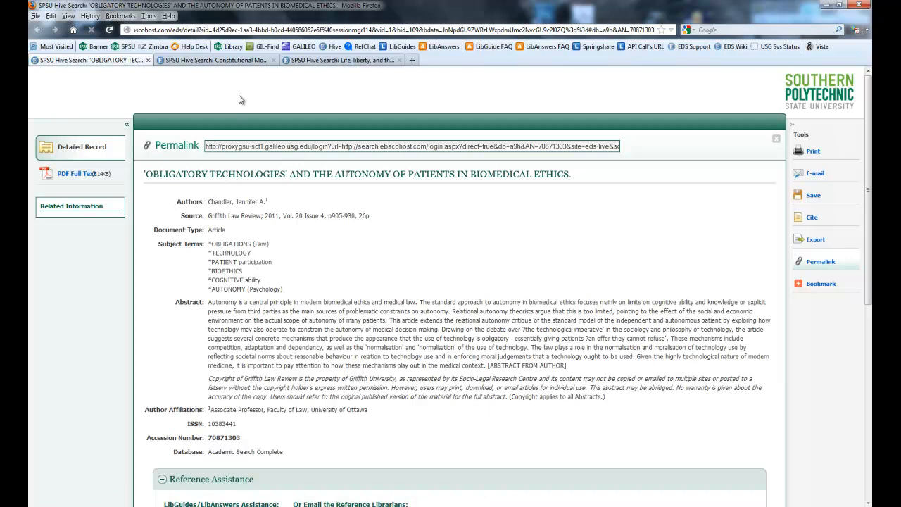
pyautogui.click(214, 60)
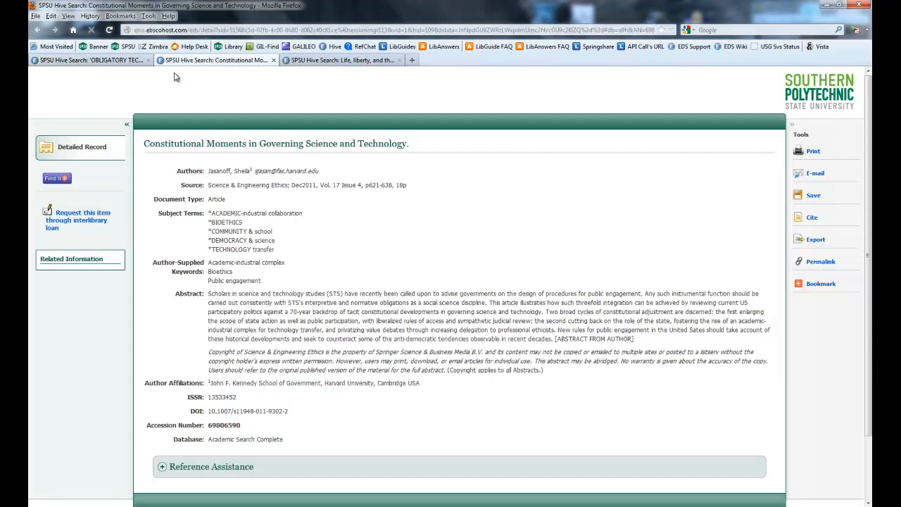
pyautogui.moveTo(174, 158)
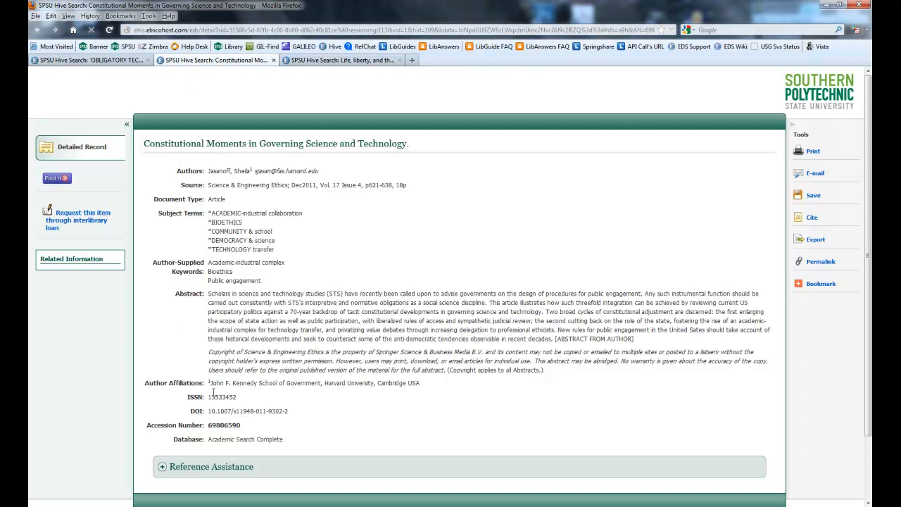
pyautogui.moveTo(306, 268)
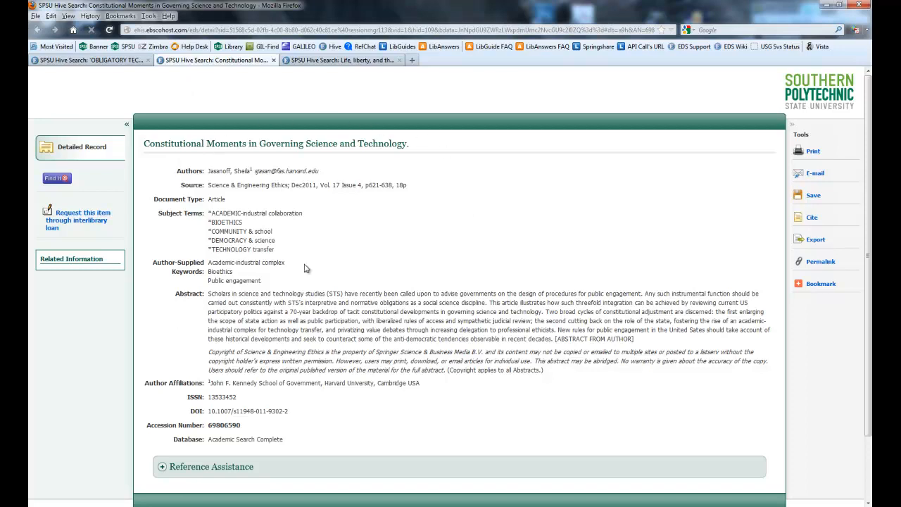
pyautogui.moveTo(209, 436)
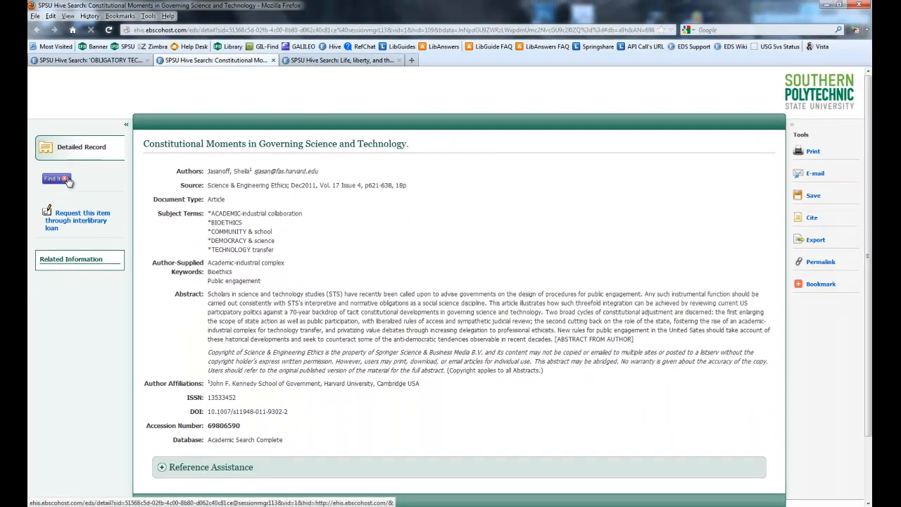
pyautogui.click(57, 178)
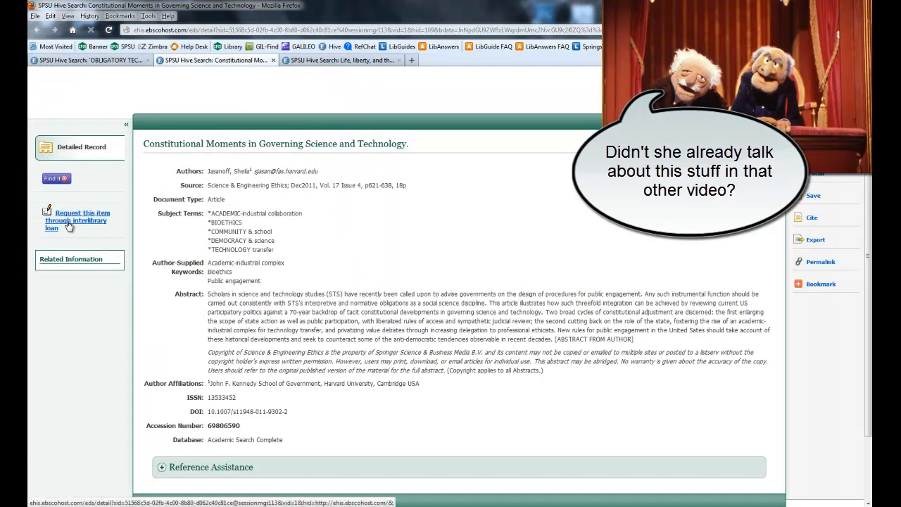
# Request the Constitutional Moments article via interlibrary loan and review its prefilled Item Details
pyautogui.click(76, 220)
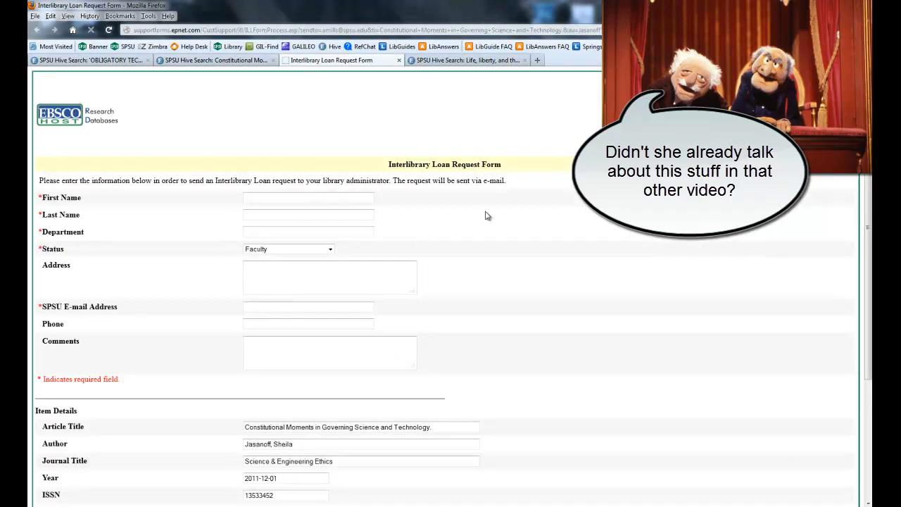
pyautogui.scroll(-3)
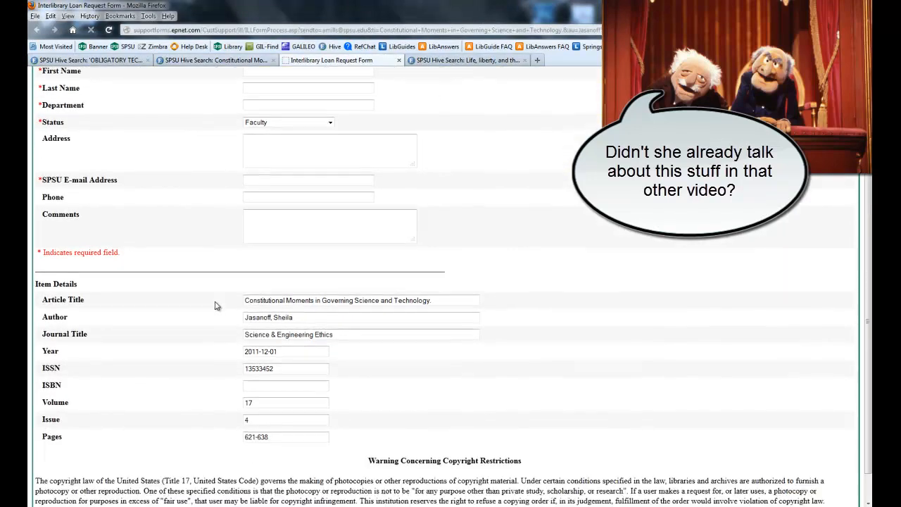
pyautogui.scroll(-3)
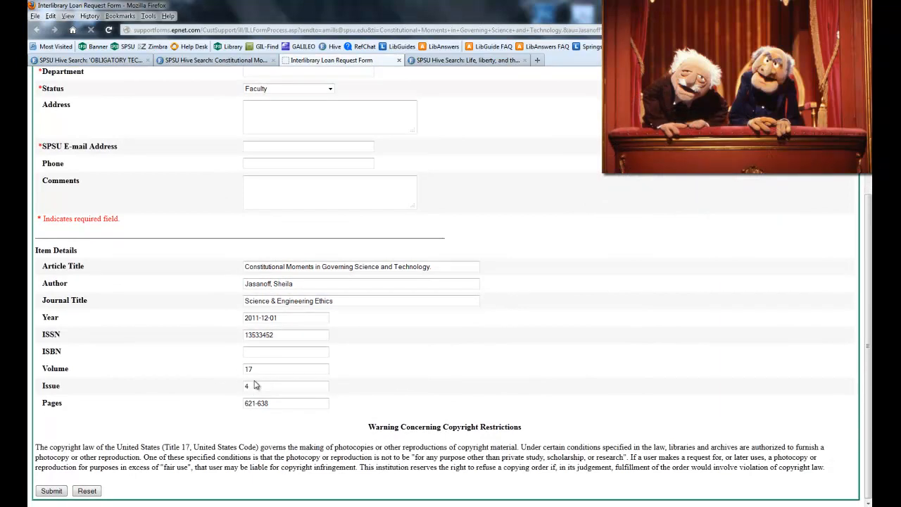
pyautogui.scroll(3)
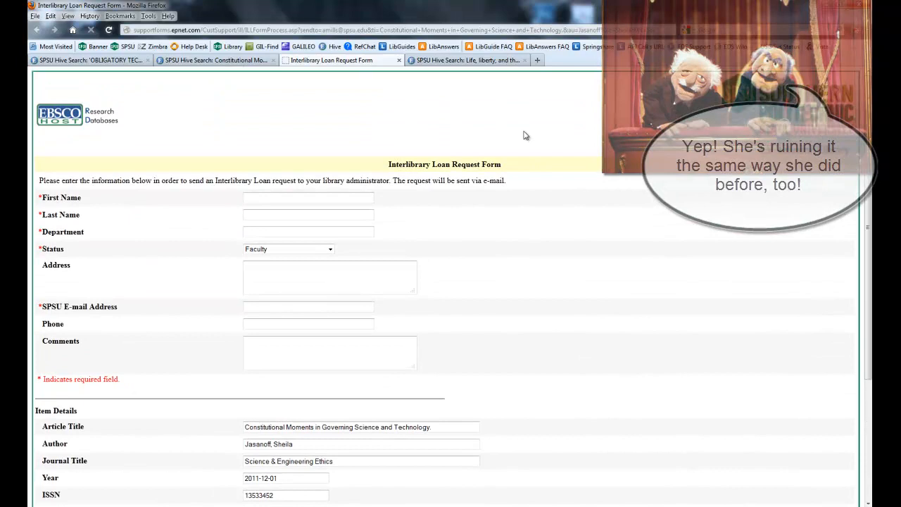
# Switch to the Hive Search tab with the Kass book record Life, liberty, and the defense of dignity
pyautogui.click(468, 59)
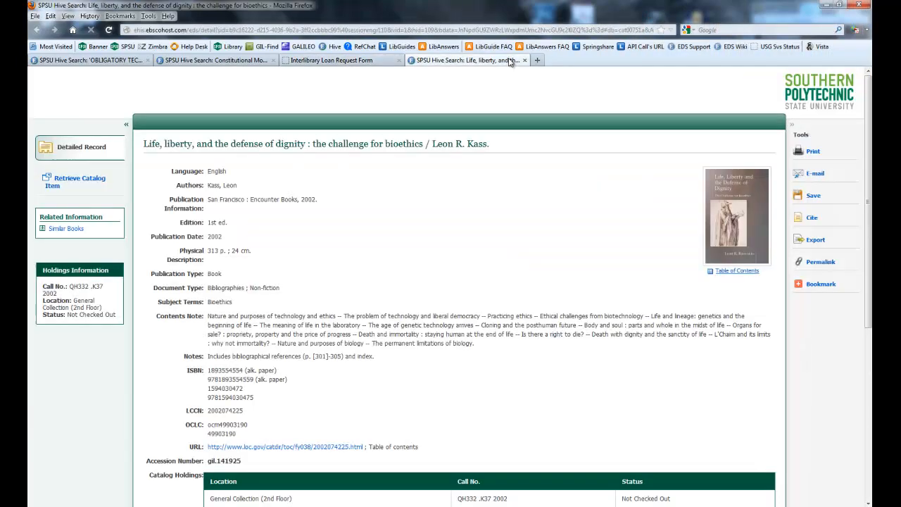
pyautogui.moveTo(296, 124)
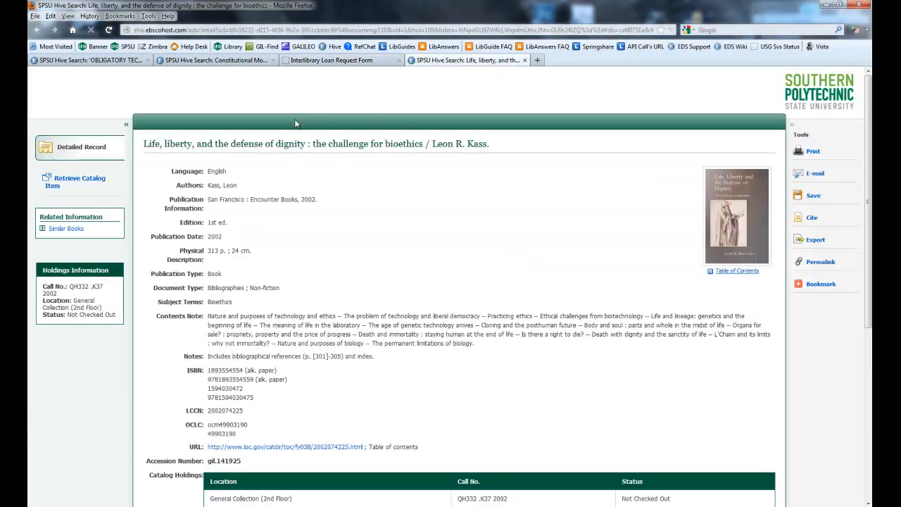
pyautogui.moveTo(524, 260)
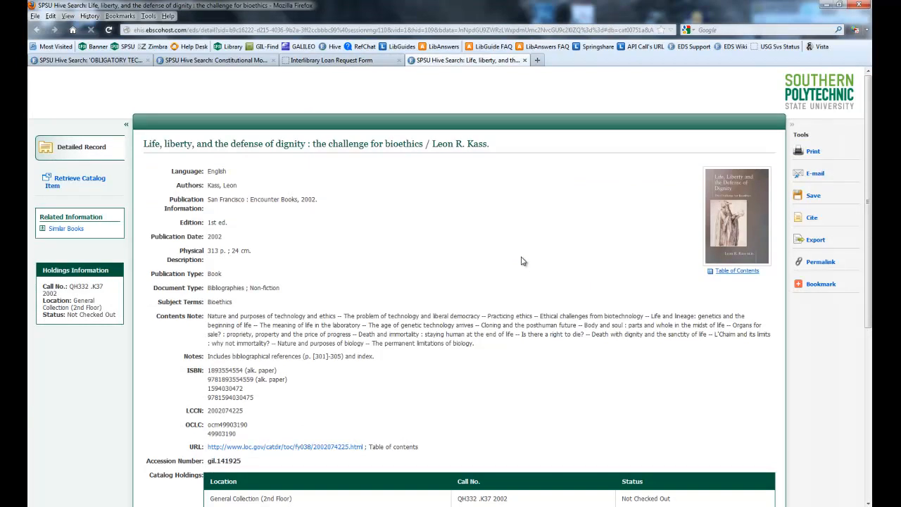
pyautogui.moveTo(268, 223)
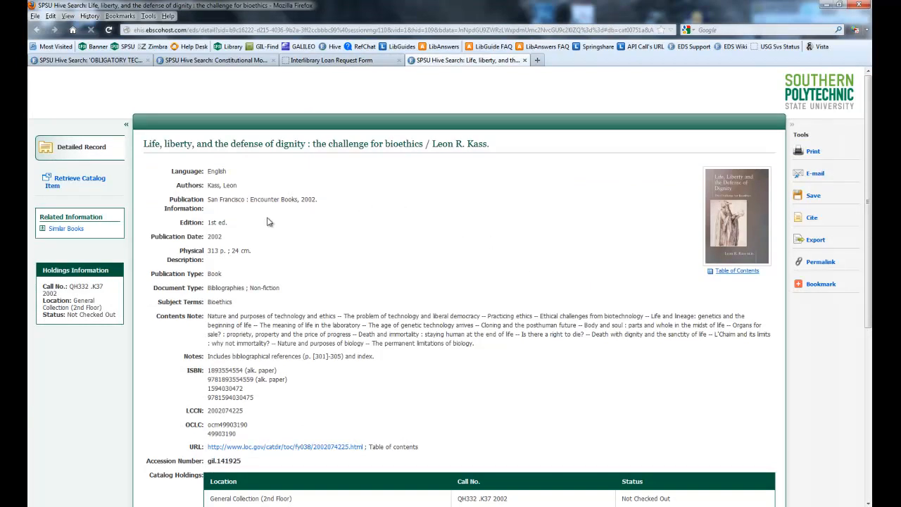
pyautogui.moveTo(305, 155)
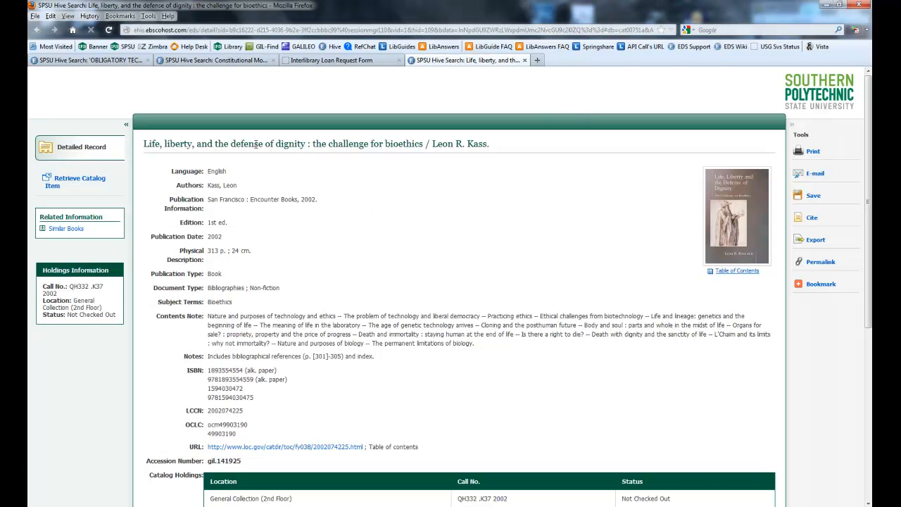
pyautogui.moveTo(219, 196)
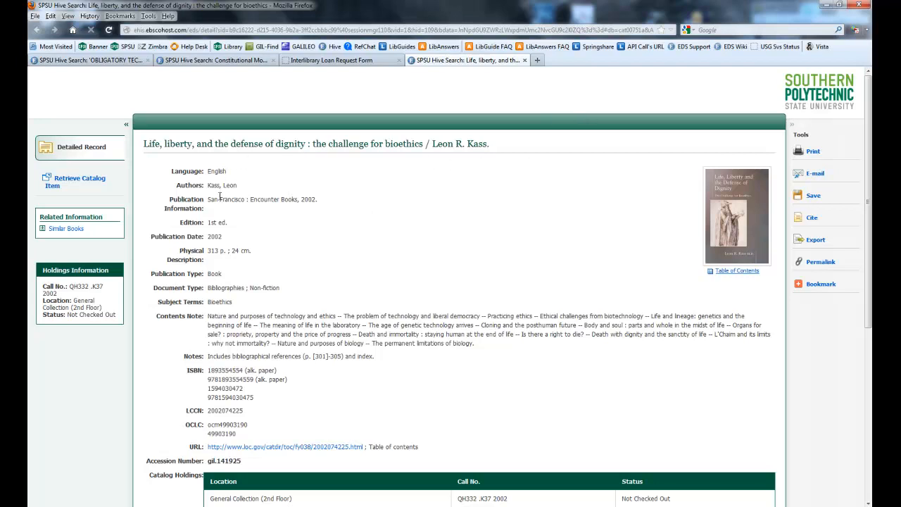
pyautogui.moveTo(299, 209)
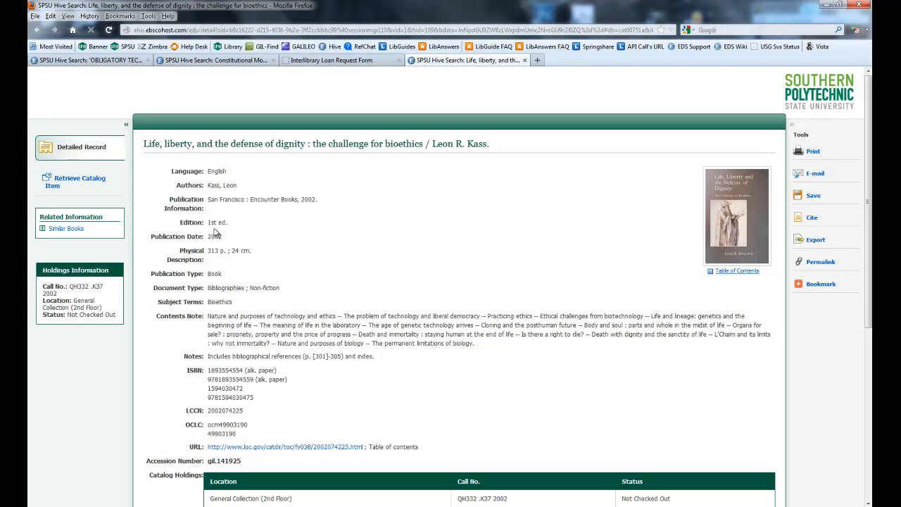
pyautogui.moveTo(205, 256)
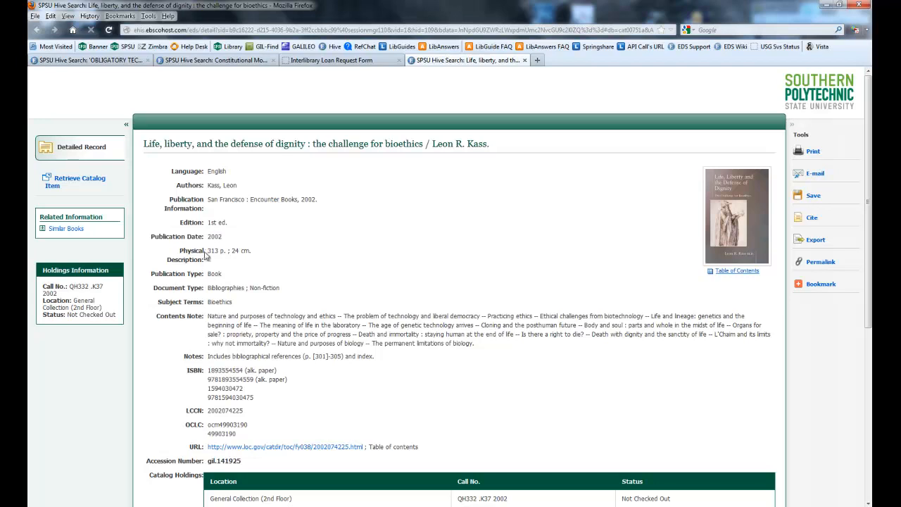
pyautogui.moveTo(158, 319)
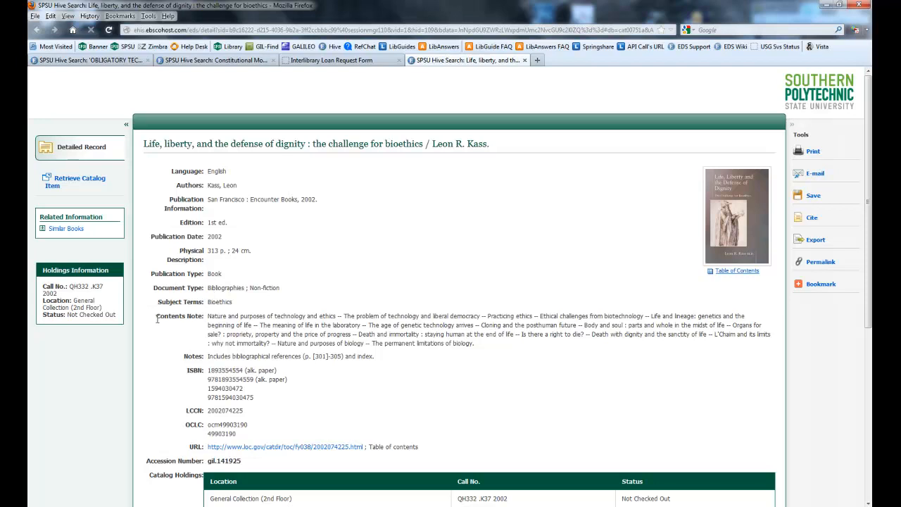
pyautogui.moveTo(227, 323)
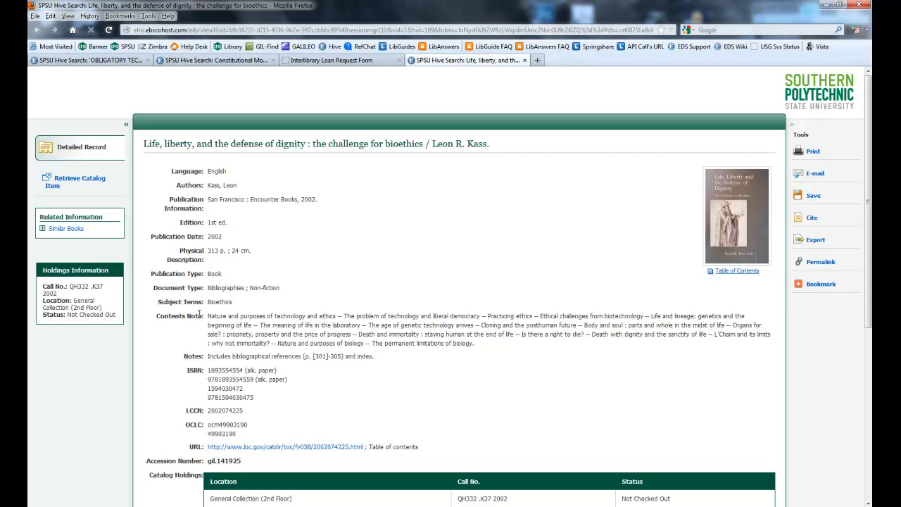
pyautogui.moveTo(200, 383)
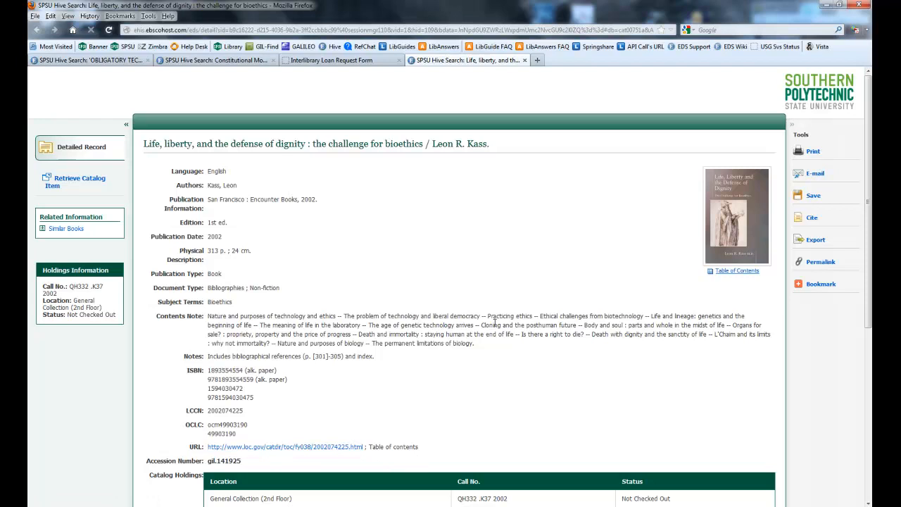
# Scroll to the Similar Books carousel, show more covers, and reach Reference Assistance below
pyautogui.scroll(-3)
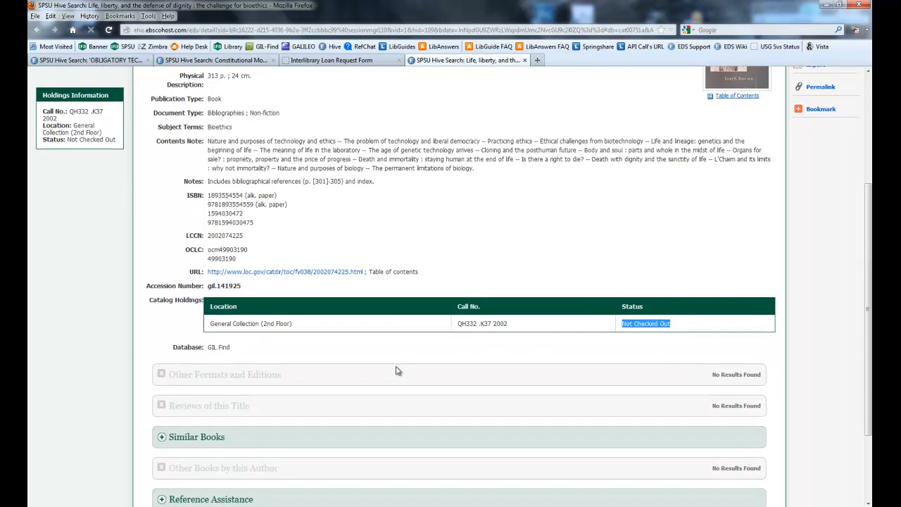
pyautogui.scroll(-3)
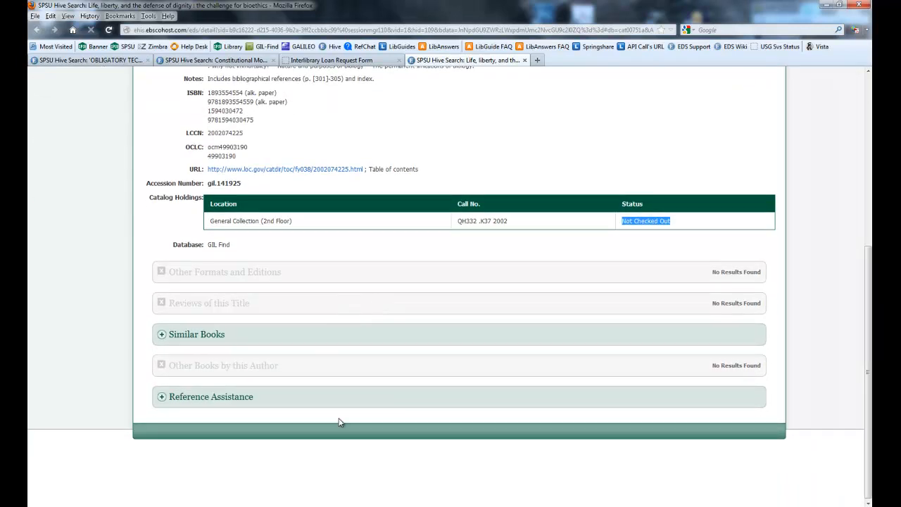
pyautogui.moveTo(213, 285)
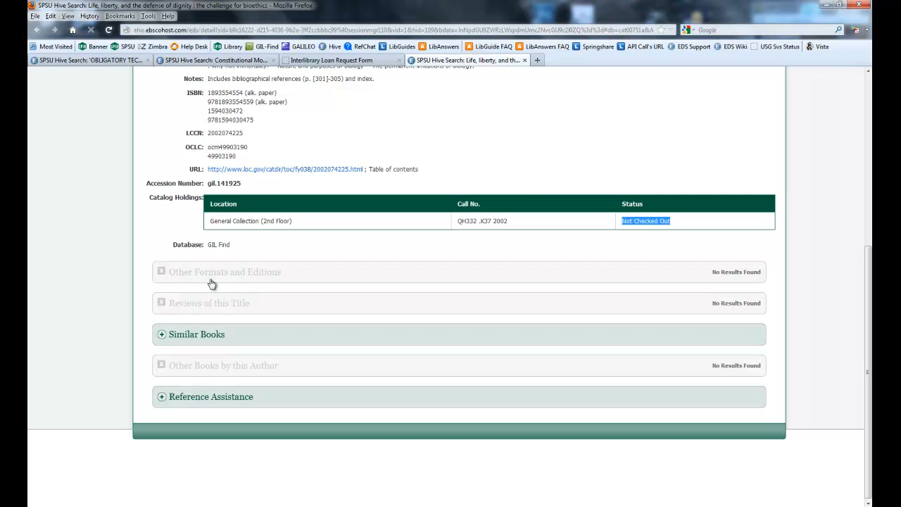
pyautogui.moveTo(194, 335)
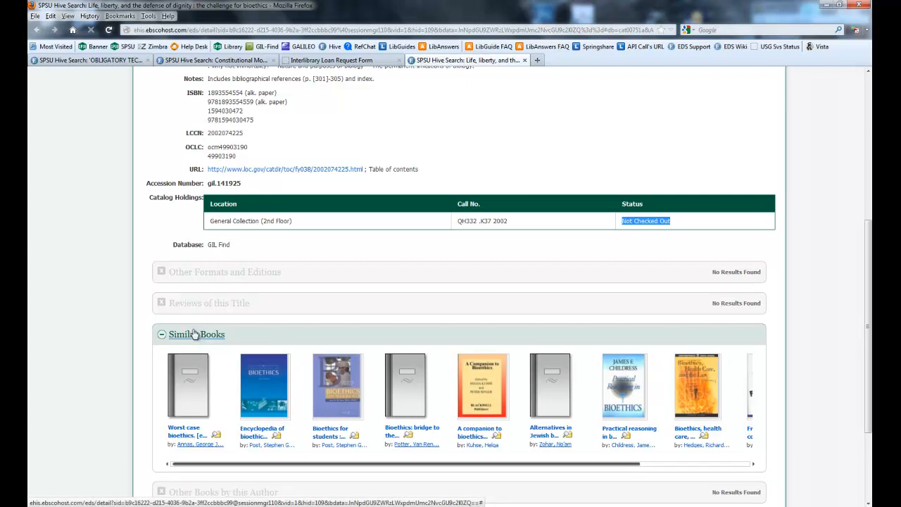
pyautogui.scroll(-3)
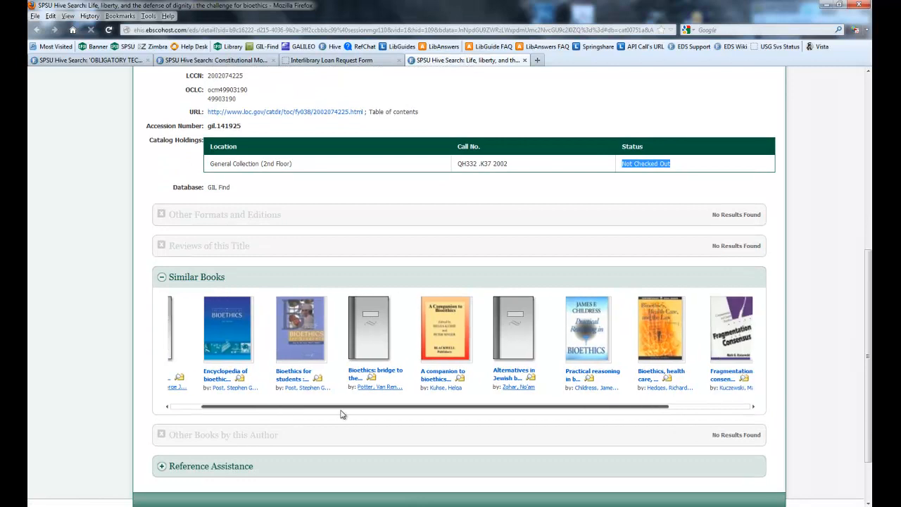
pyautogui.click(753, 405)
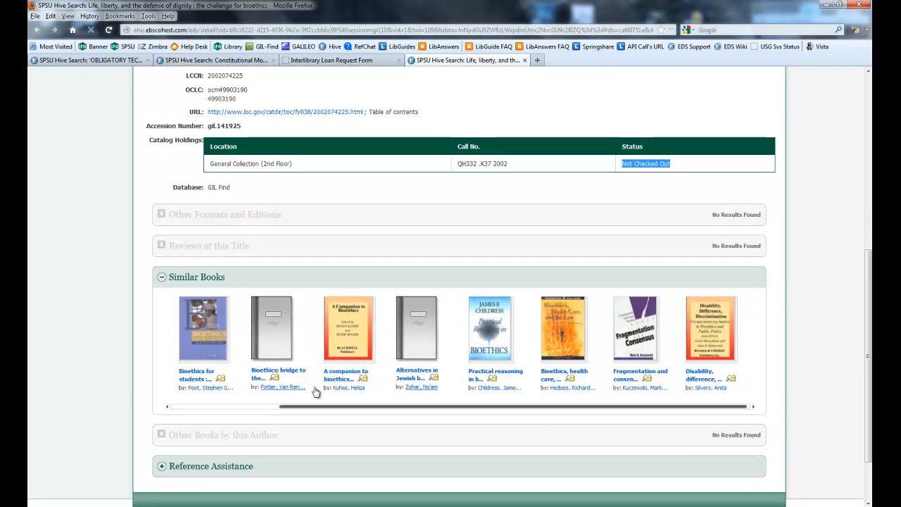
pyautogui.scroll(-3)
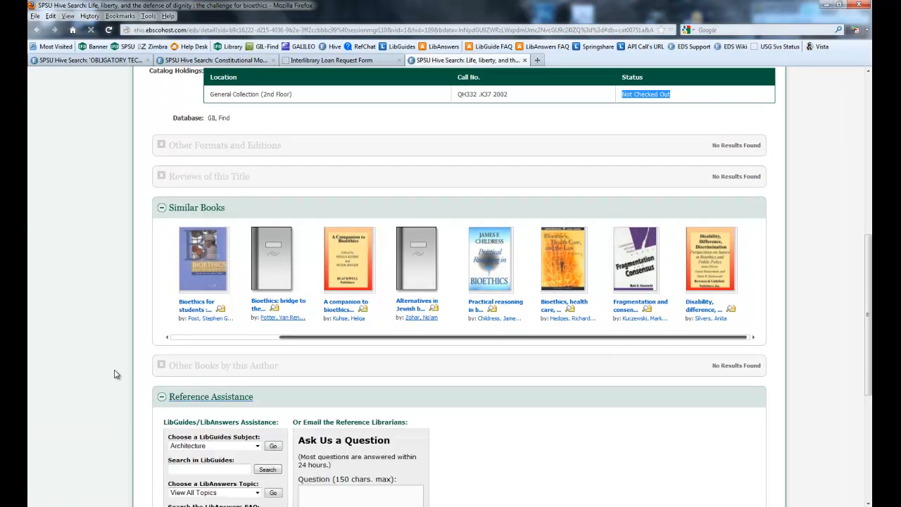
# Retrieve the Kass book's GIL-Find catalog holdings in a new tab and scroll to the Catalog Holdings table
pyautogui.scroll(-3)
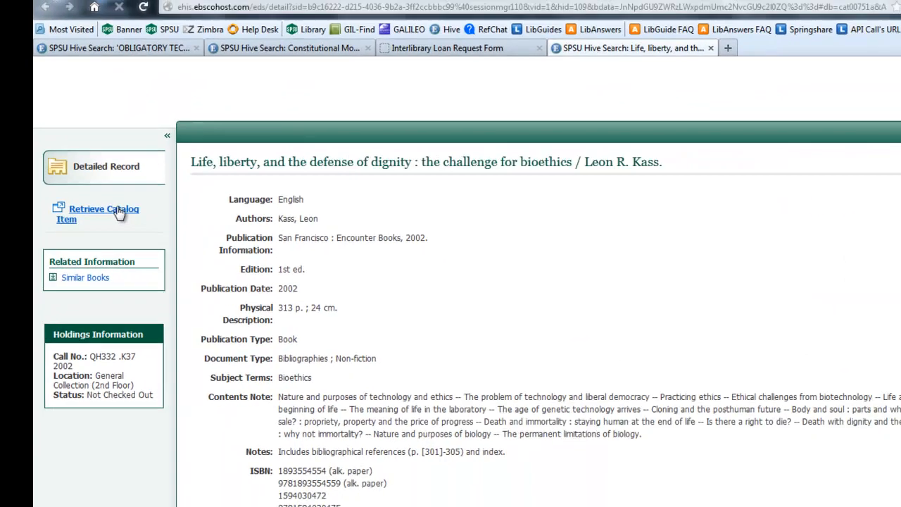
pyautogui.click(104, 214)
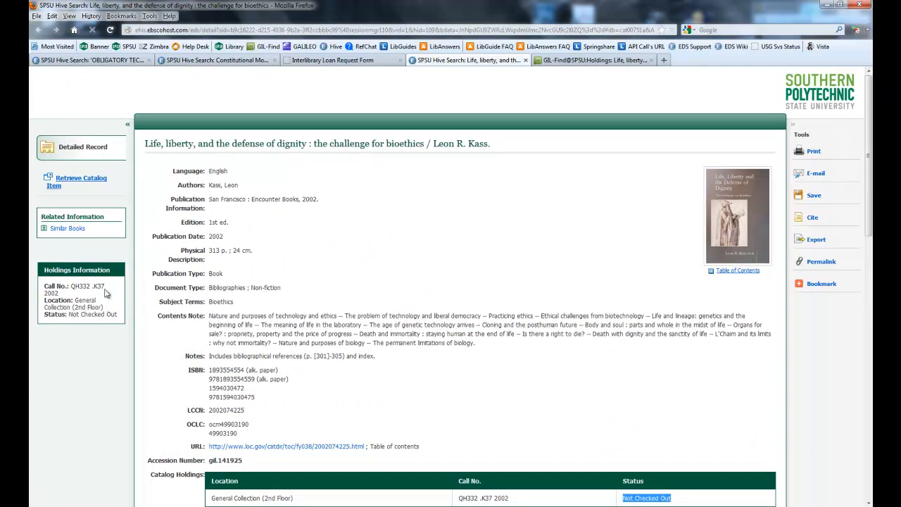
pyautogui.scroll(-3)
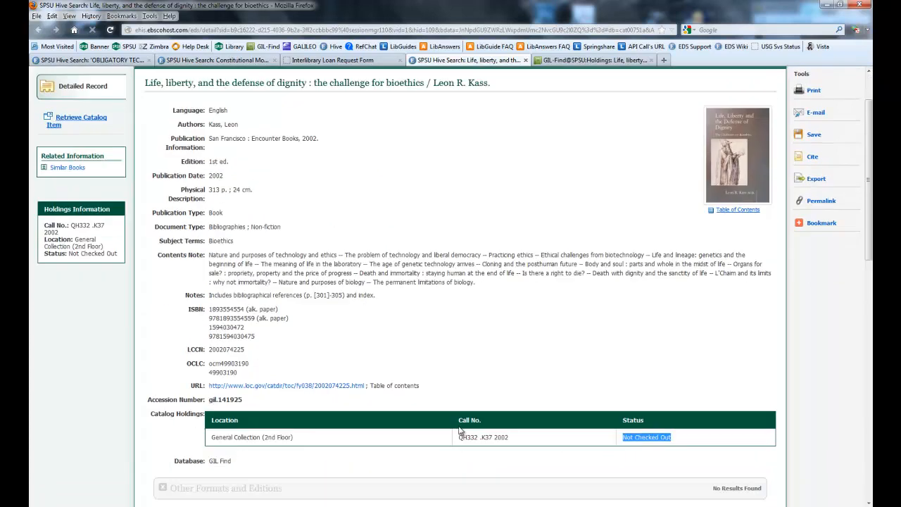
pyautogui.scroll(-3)
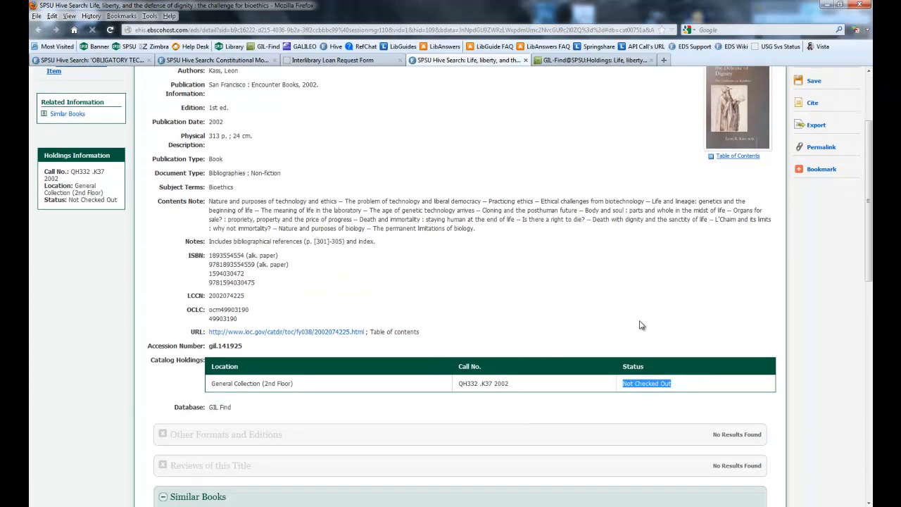